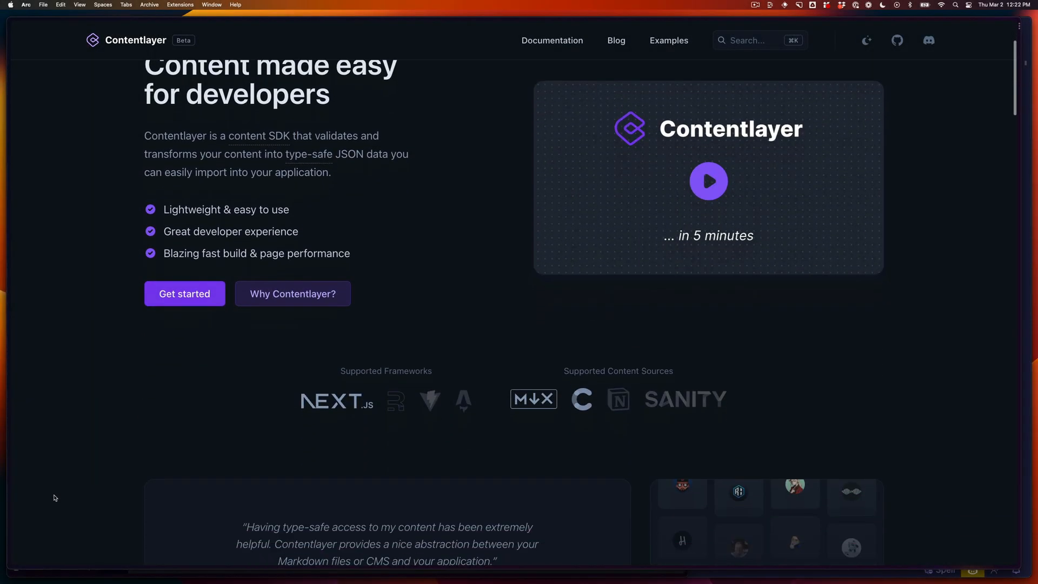
# Step: Add a hero button labelled 'Read the Docs' linking to /docs in Stackbit
pyautogui.scroll(-3)
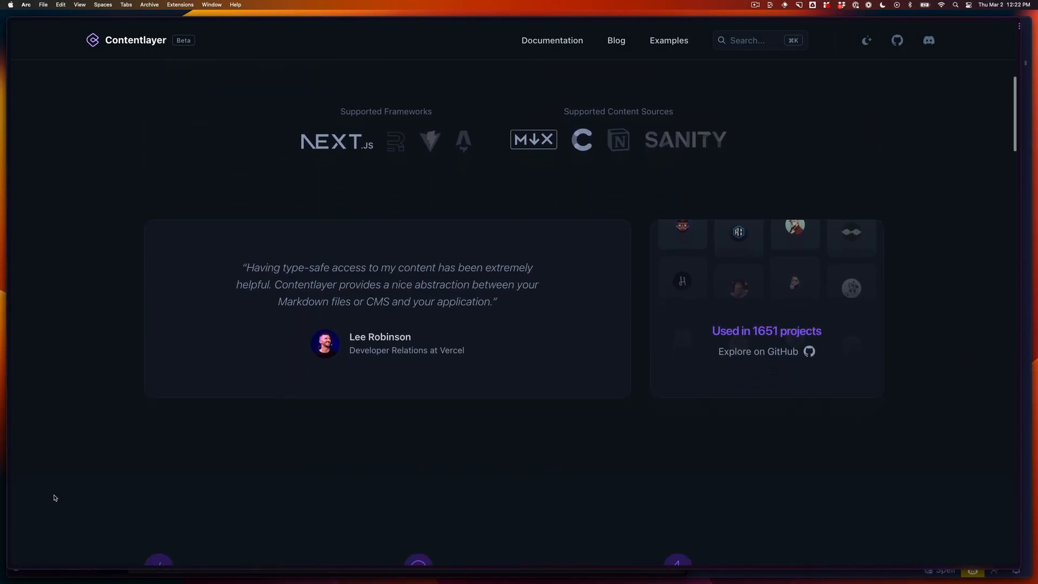
pyautogui.scroll(-3)
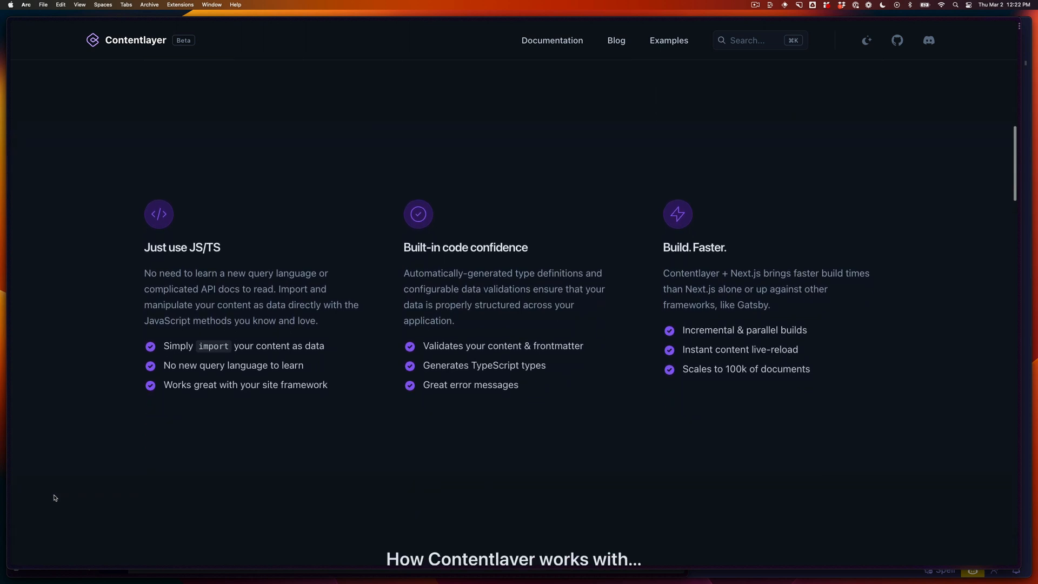
pyautogui.scroll(-3)
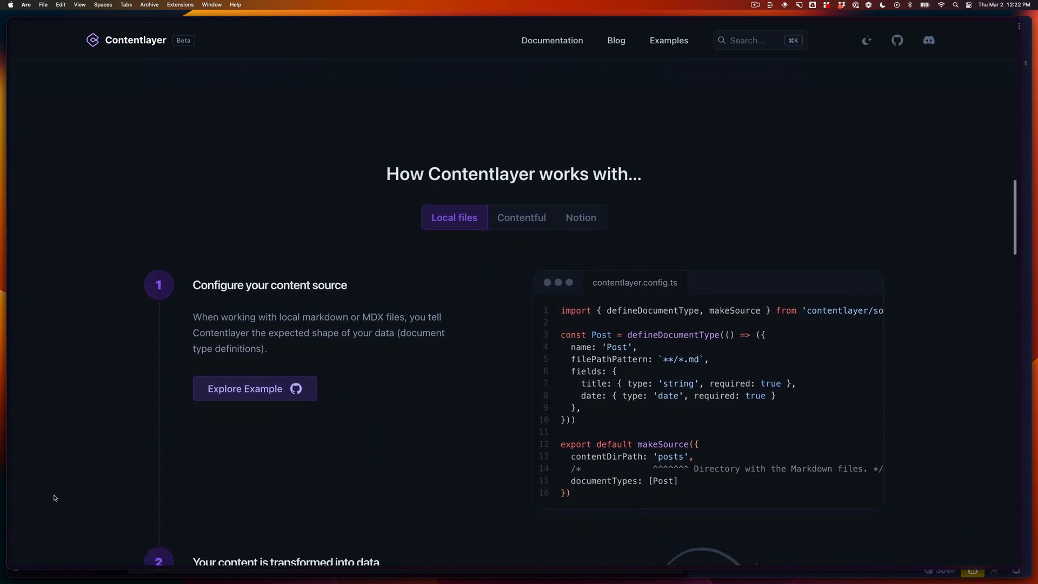
pyautogui.scroll(-3)
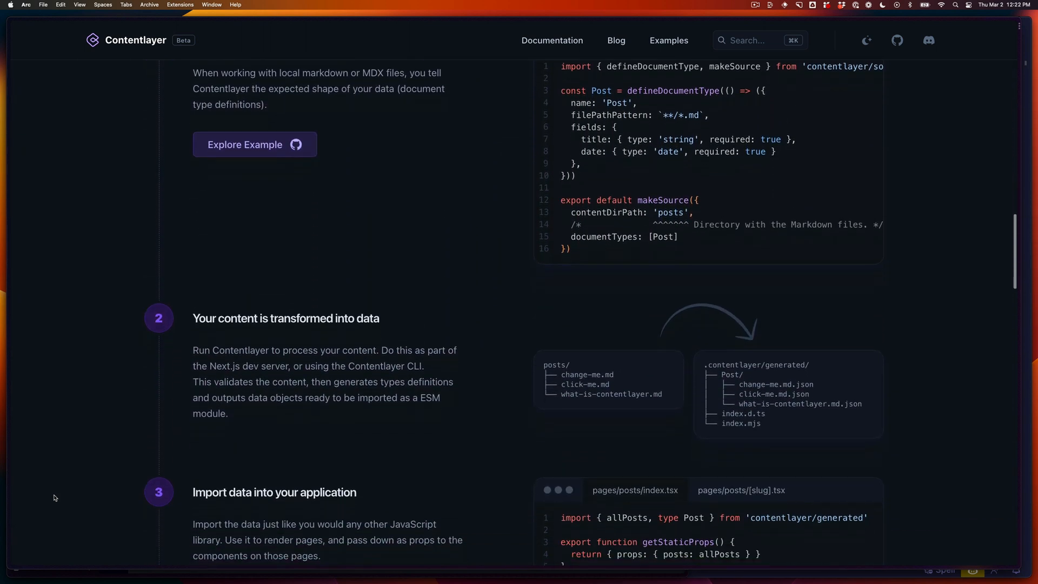
pyautogui.scroll(-3)
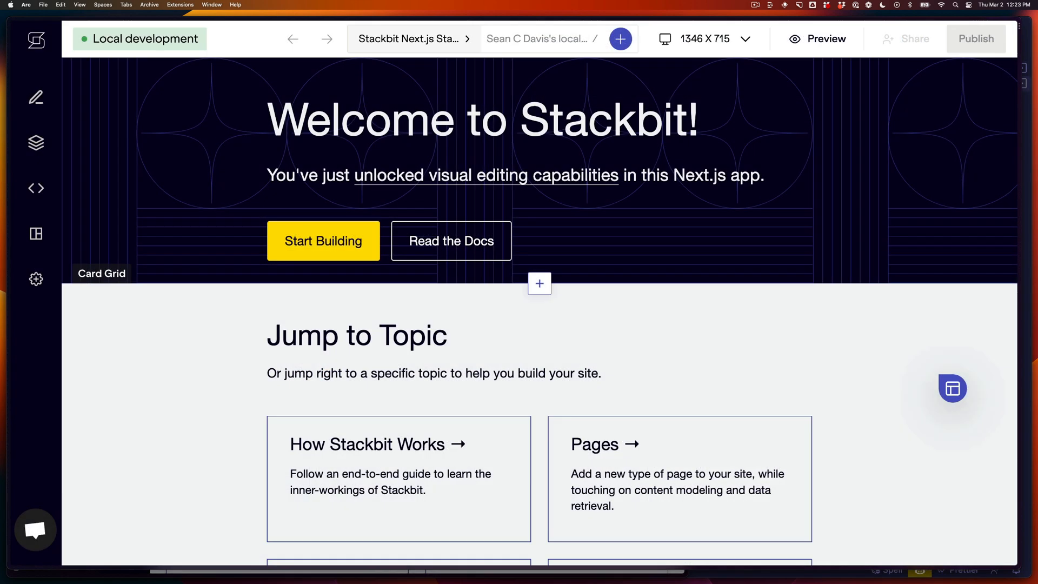
pyautogui.click(483, 120)
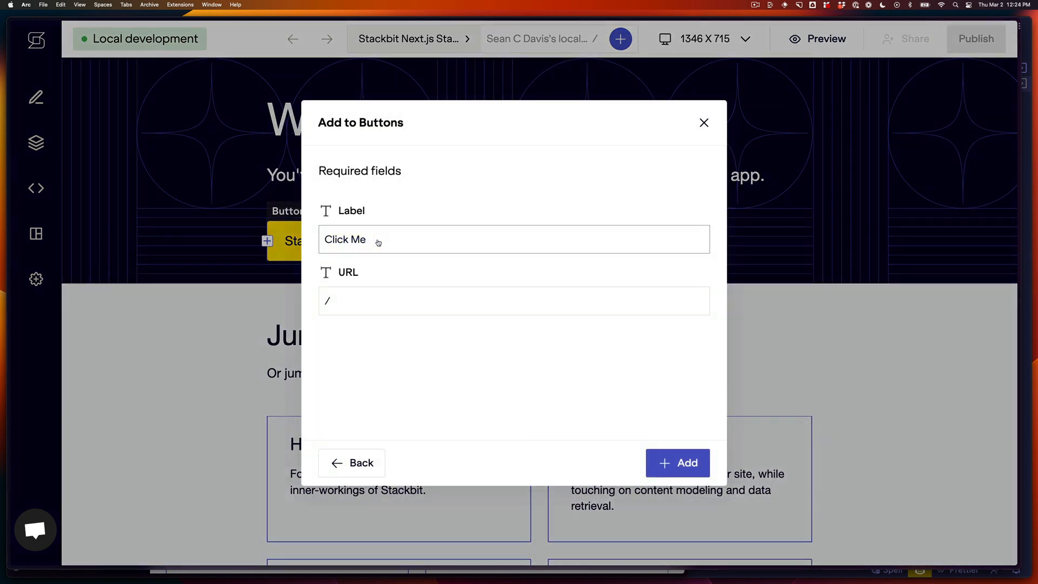
pyautogui.write('Read the D')
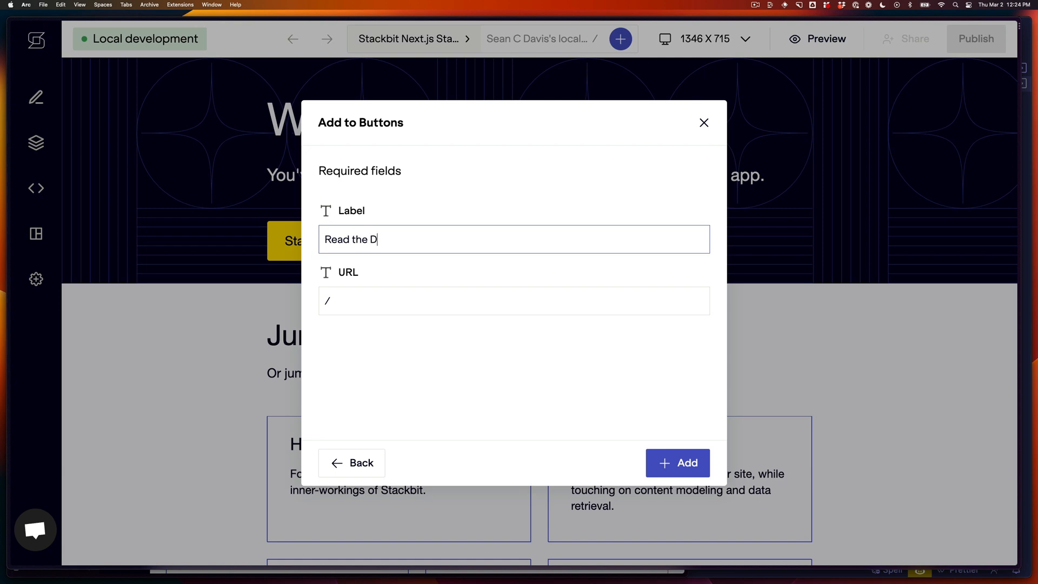
pyautogui.write('docs')
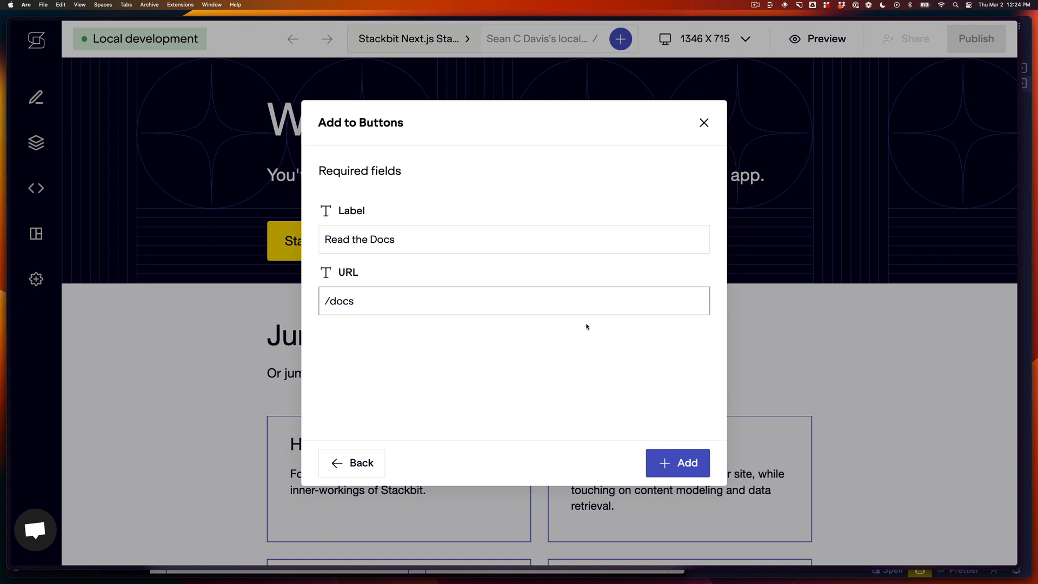
pyautogui.click(677, 463)
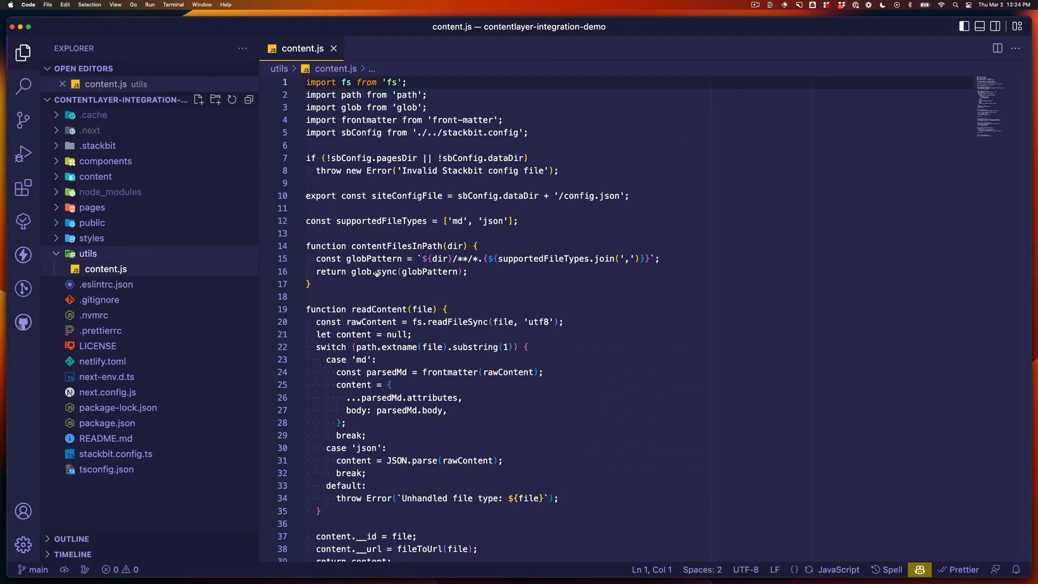
# Step: Review utils/content.js, then view pages/[[...slug]].tsx that depends on it
pyautogui.scroll(-3)
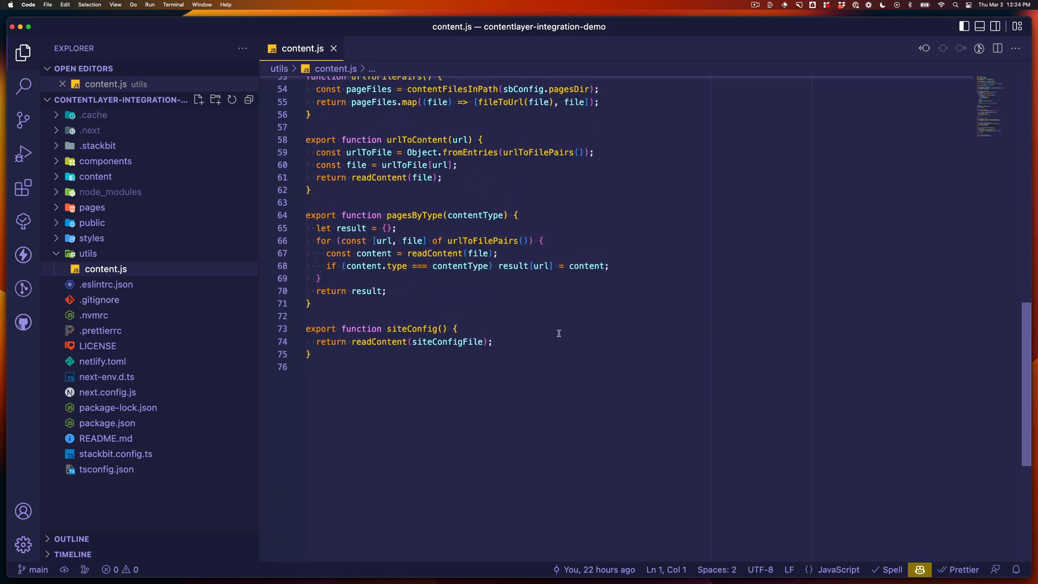
pyautogui.click(92, 208)
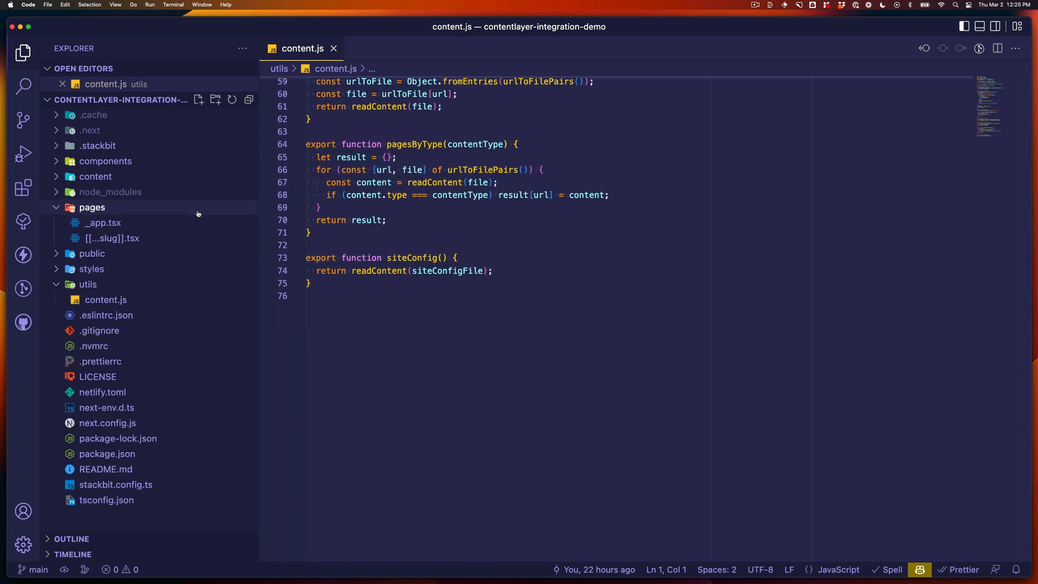
pyautogui.click(113, 237)
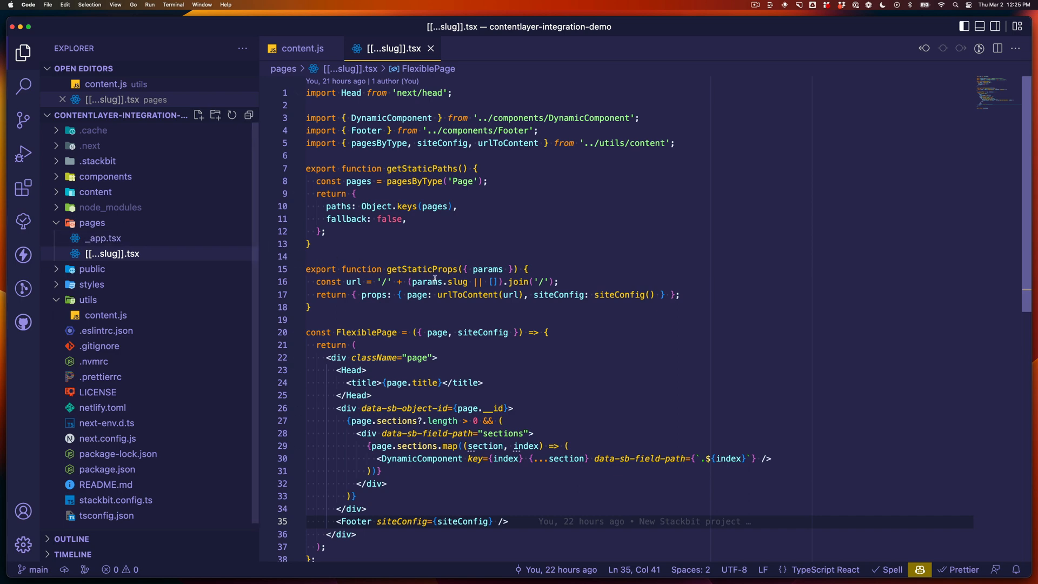
pyautogui.scroll(-3)
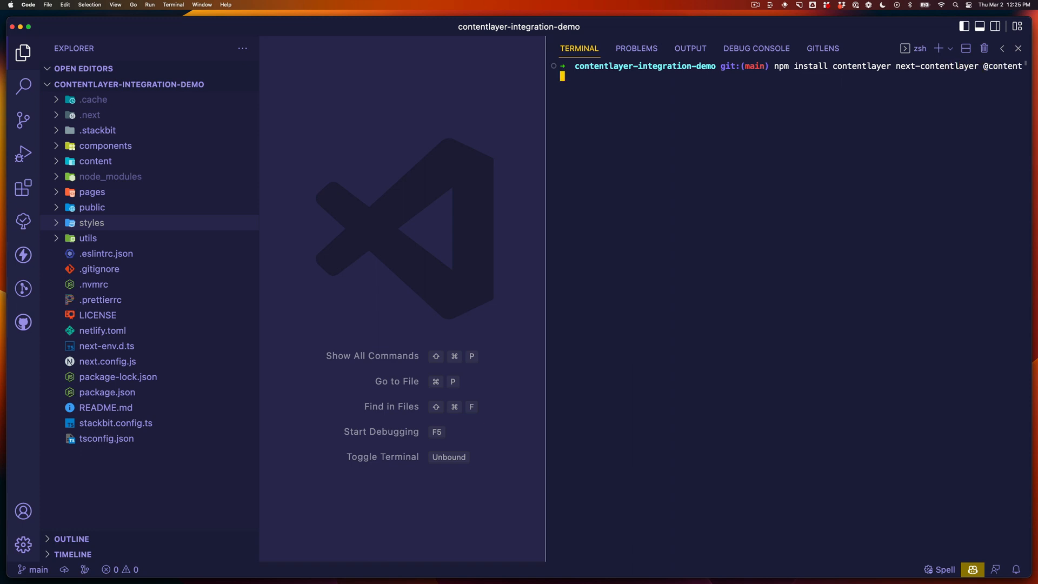
# Step: Install contentlayer packages, set "baseUrl": "." in tsconfig.json, require next-contentlayer in next.config.js
pyautogui.write('layer/experimental')
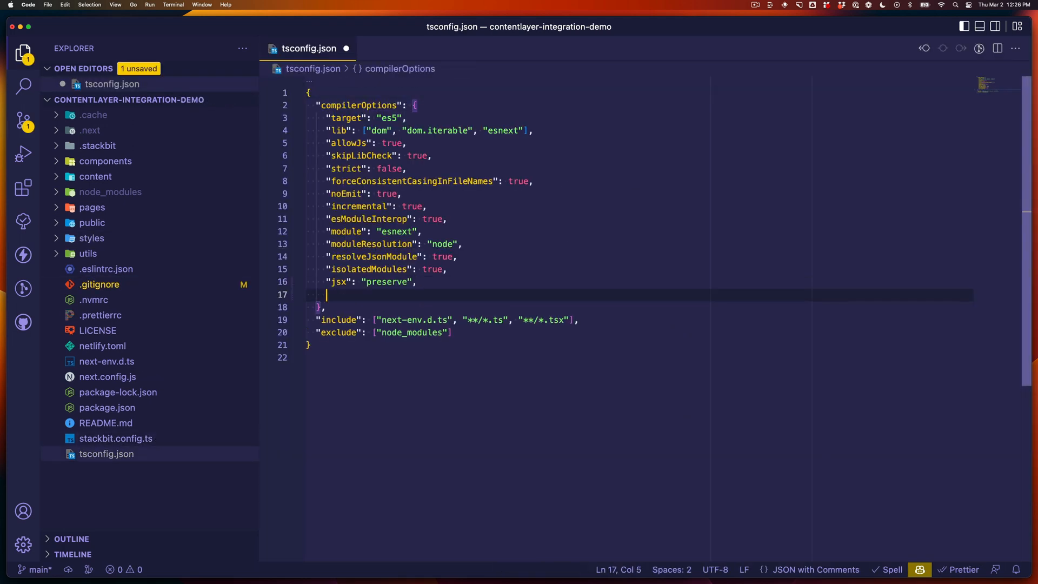
pyautogui.write('"baseUrl": "."')
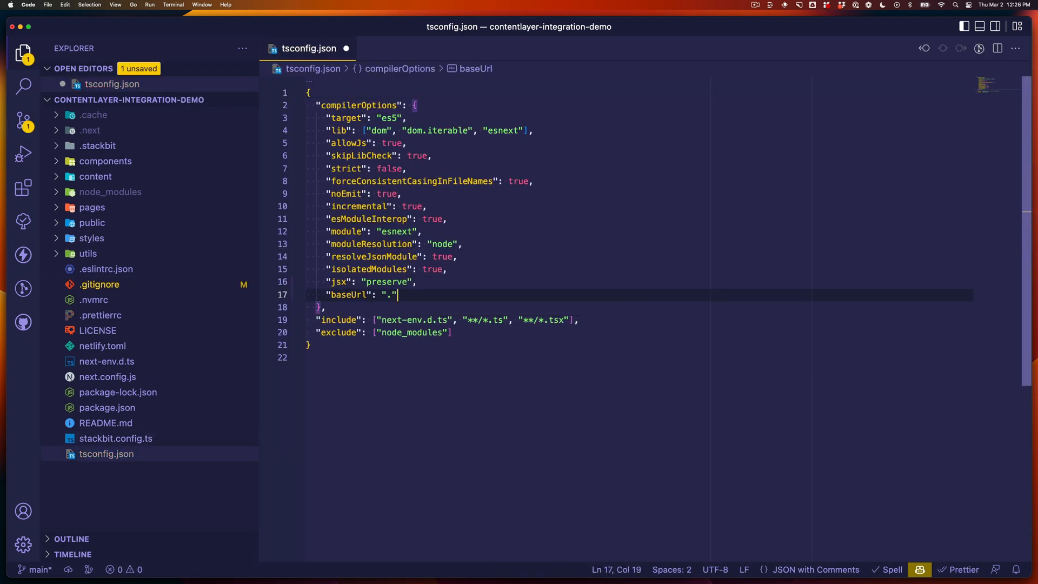
pyautogui.click(108, 377)
pyautogui.write("const { withContentlayer } = require('")
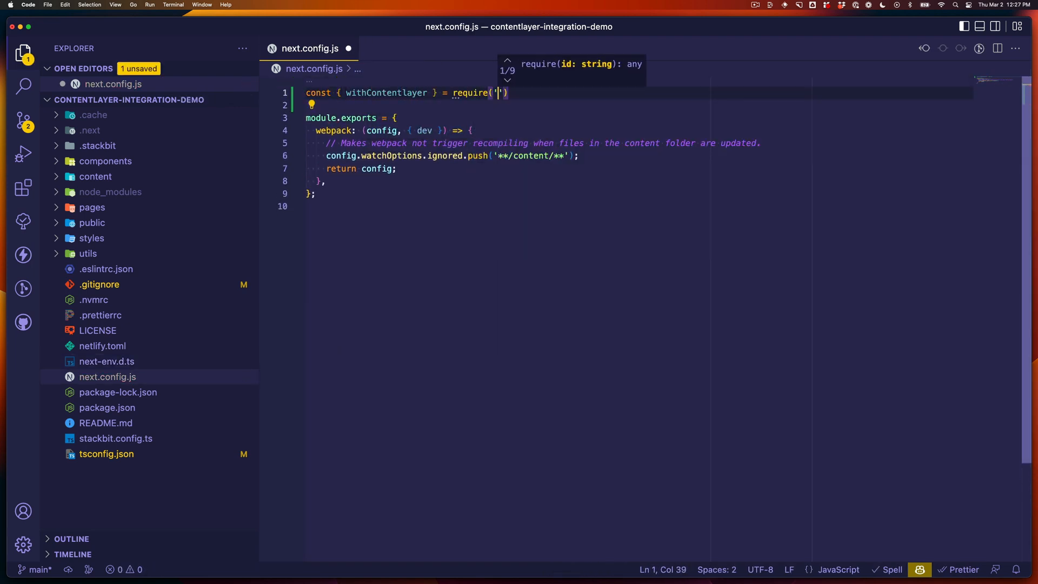
pyautogui.write('next-contentlayer')
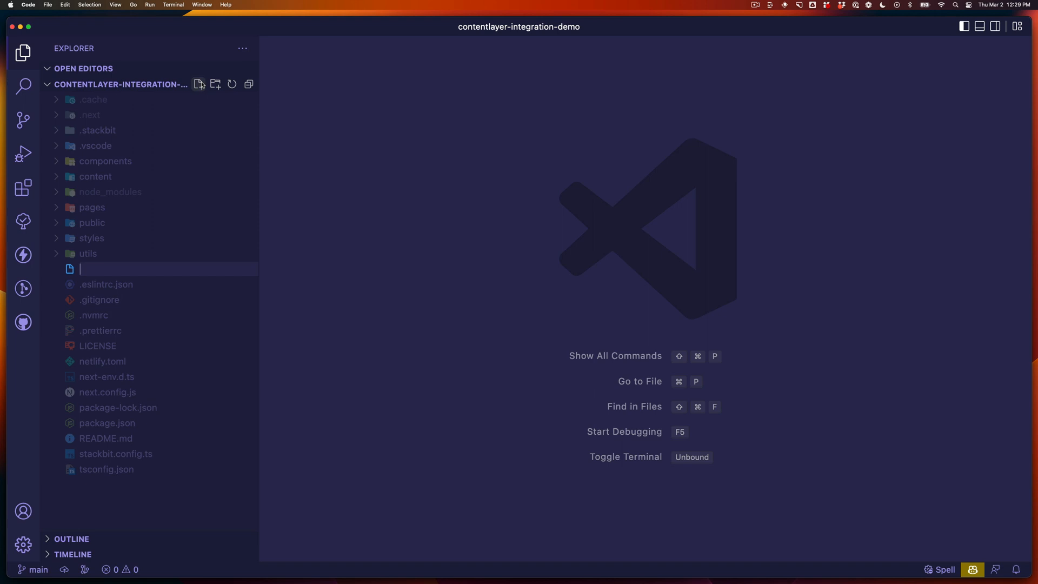
# Step: Create contentlayer.config.ts importing makeSource and defining a stackbitId helper from sourceFilePath
pyautogui.write('contentlayer.conf')
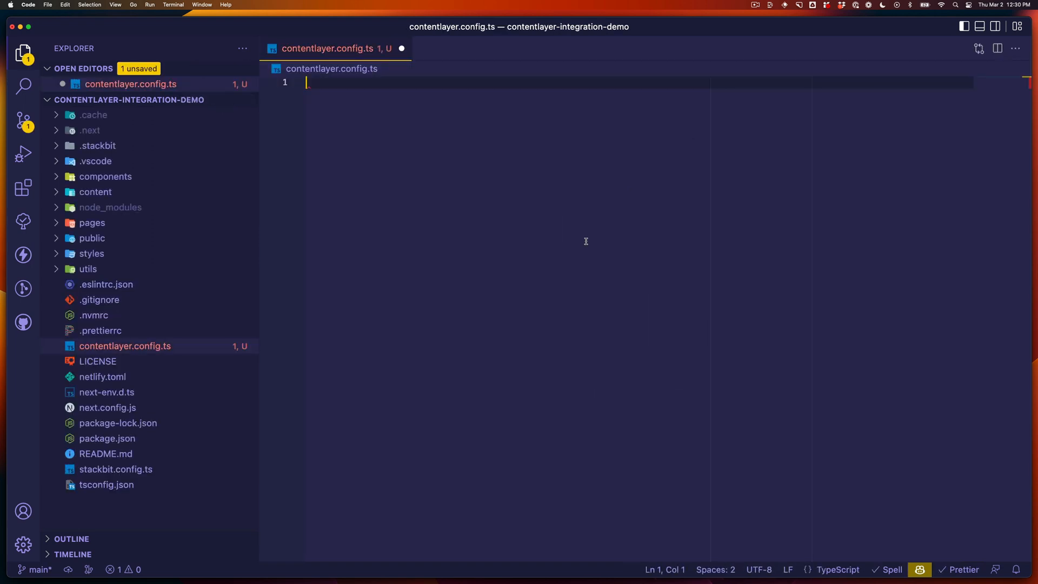
pyautogui.write("import { makeSource } from 'contentlayer/source-files';")
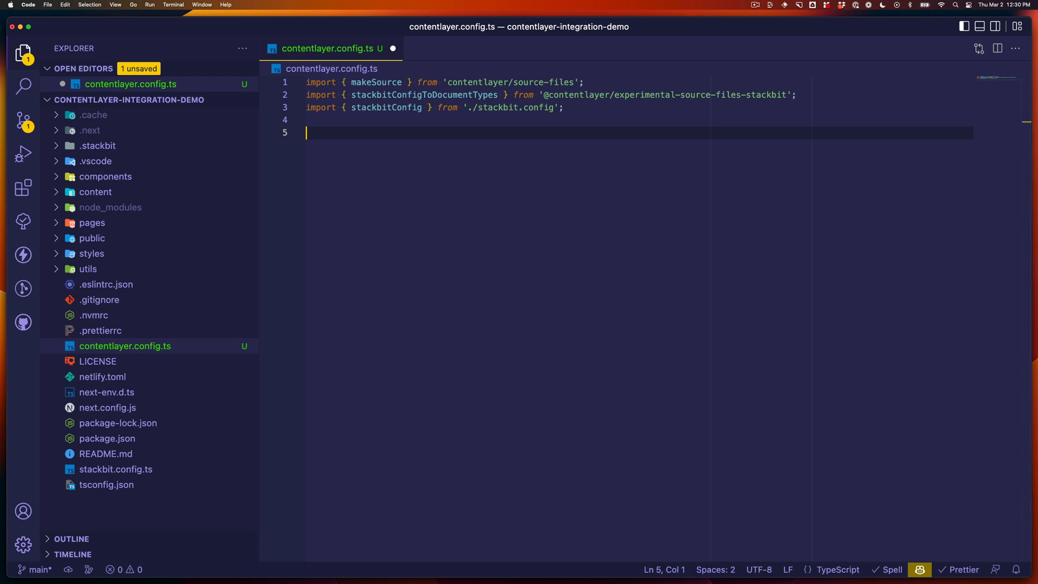
pyautogui.write('const stackbitId = (doc) => `content/${doc?._raw.sourceFilePath}`;')
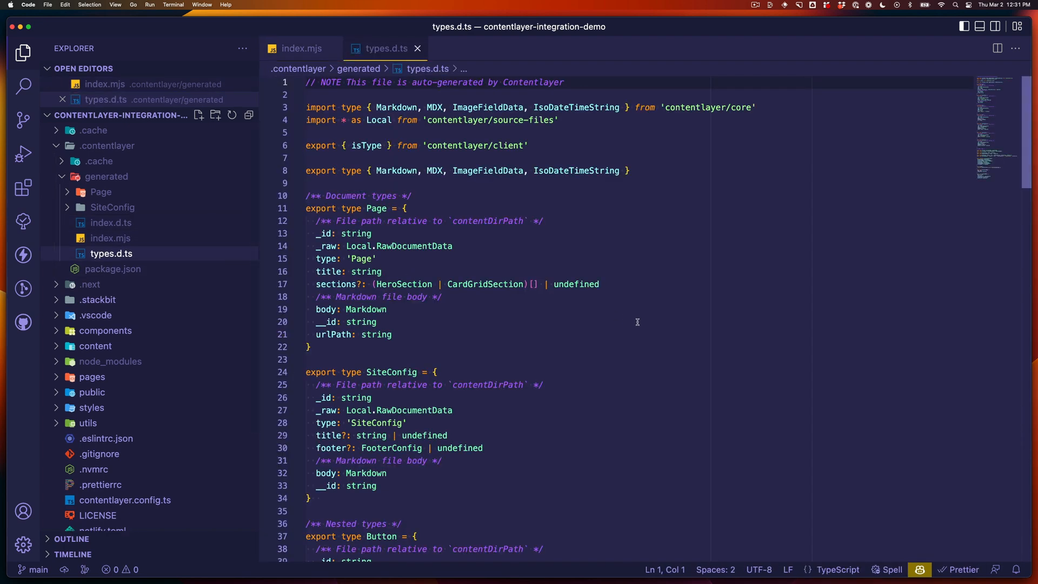
pyautogui.scroll(-3)
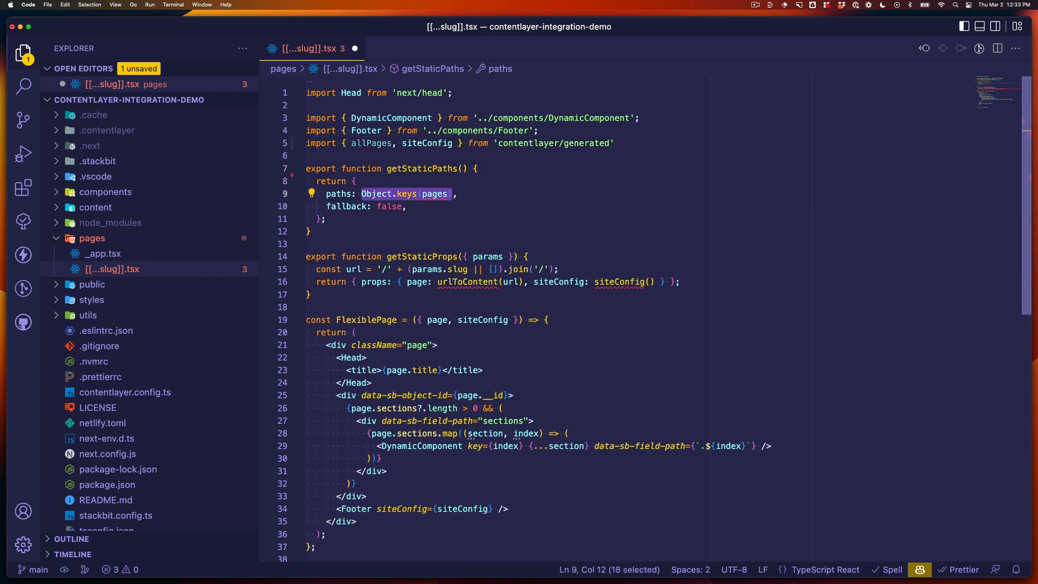
# Step: Map allPages to urlPath in [[...slug]].tsx and type CardGridSection props as CardGridSectionProps
pyautogui.write('allPages.map(page => page.urlPath)')
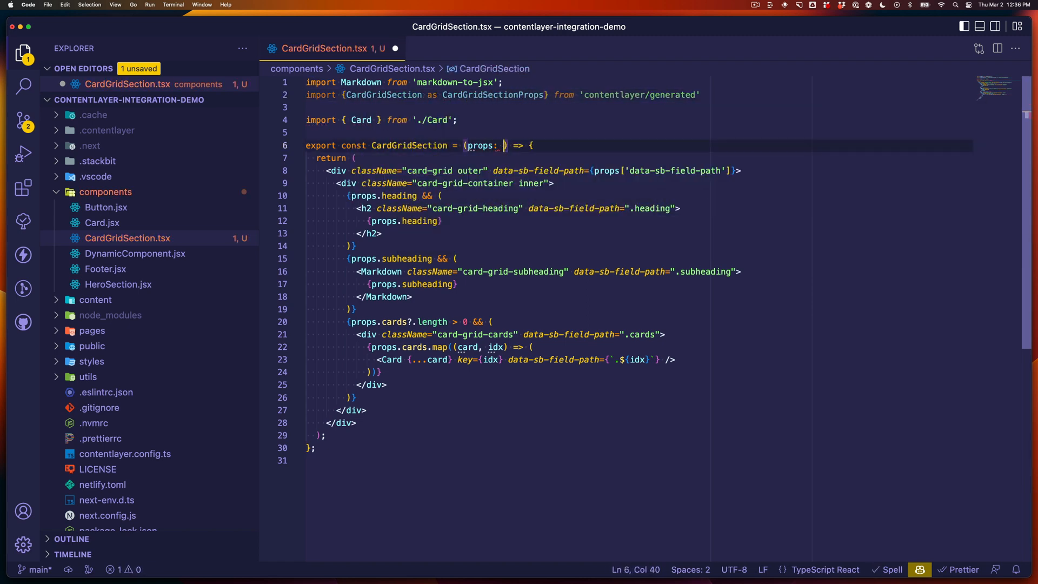
pyautogui.write('CardGridSectionProps')
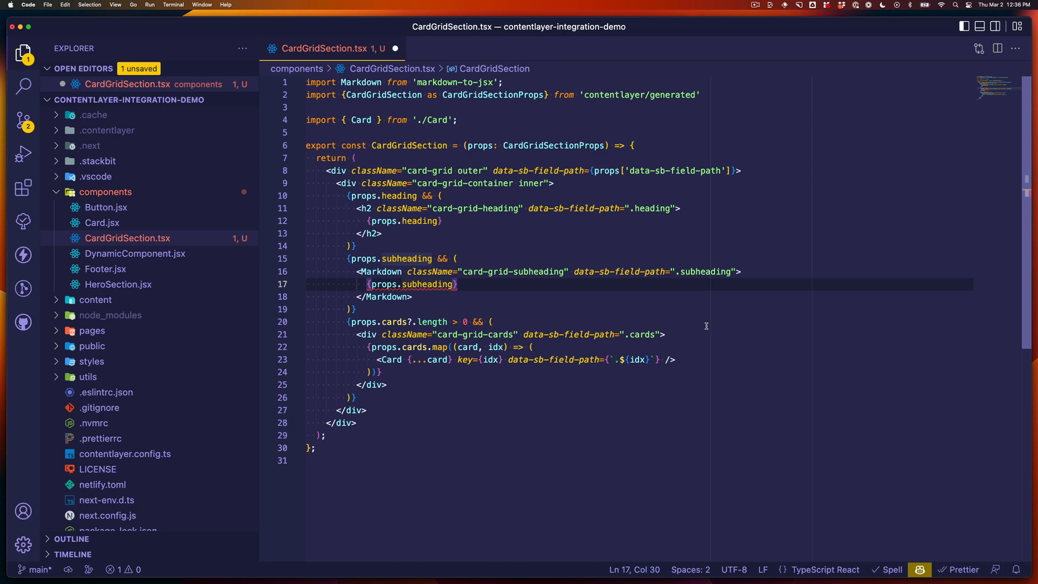
pyautogui.write('.raw')
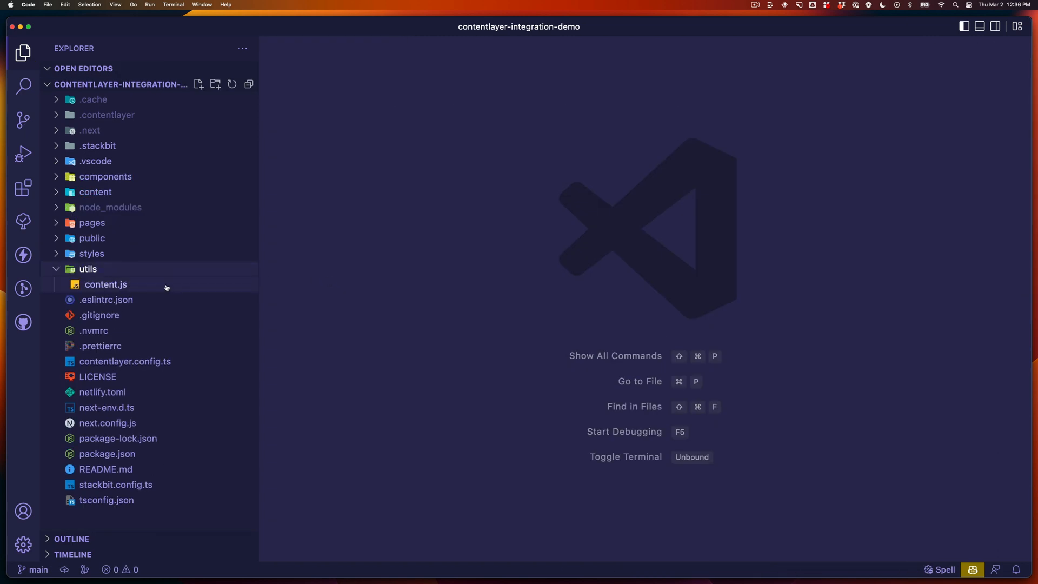
# Step: Delete utils/content.js via the Explorer context menu
pyautogui.rightClick(105, 284)
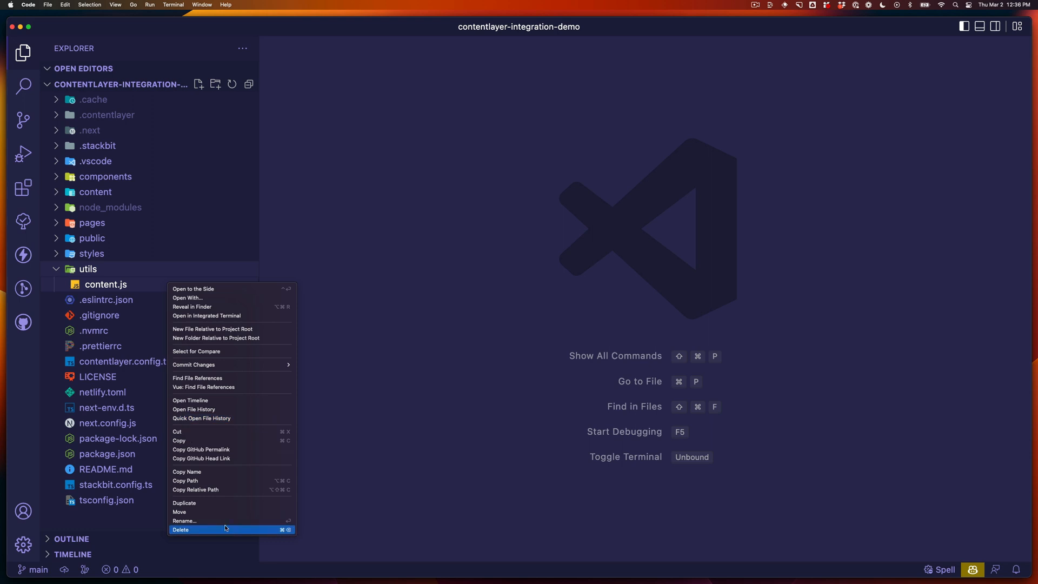
pyautogui.click(181, 530)
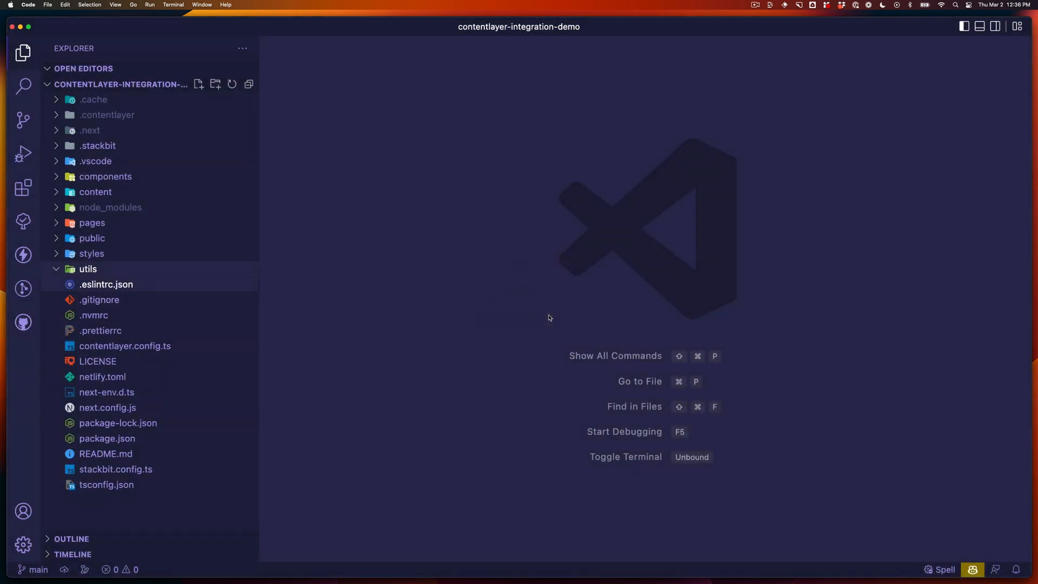